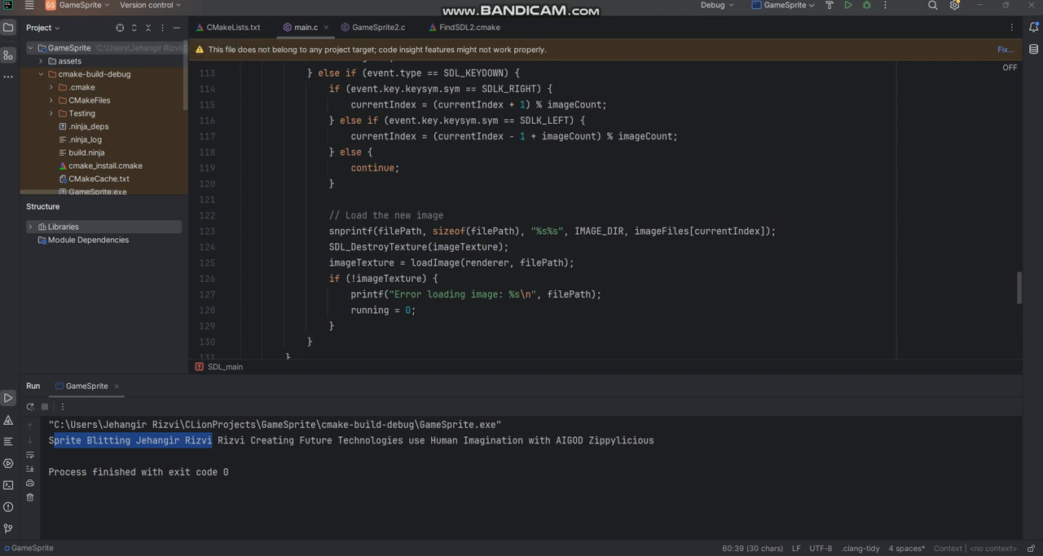
Expand assets and cmake-build-debug to reveal GameSprite.exe with the SDL2, SDL2_image and SDL2_ttf libraries.
{"action": "left_click", "coordinate": [69, 60]}
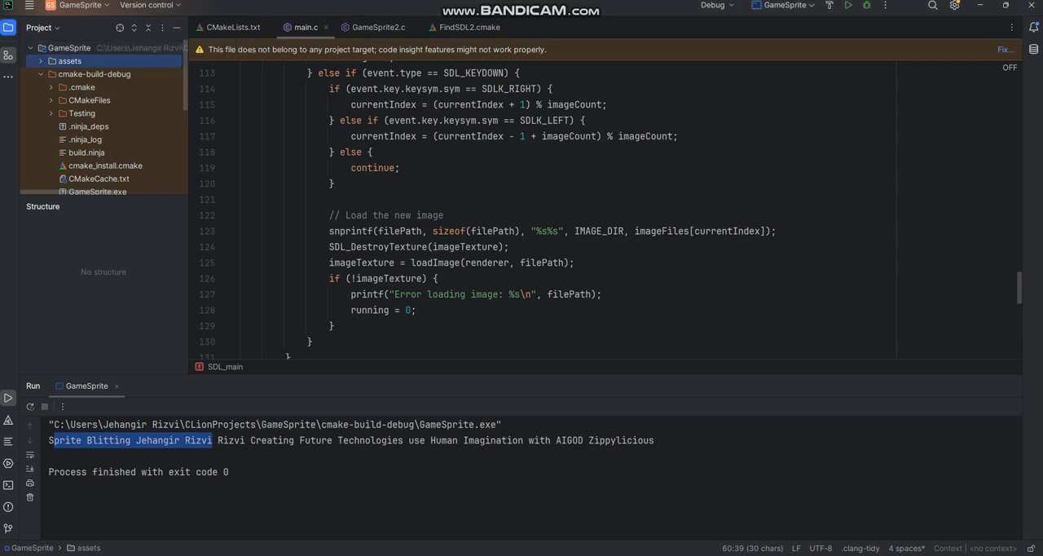
{"action": "left_click", "coordinate": [39, 60]}
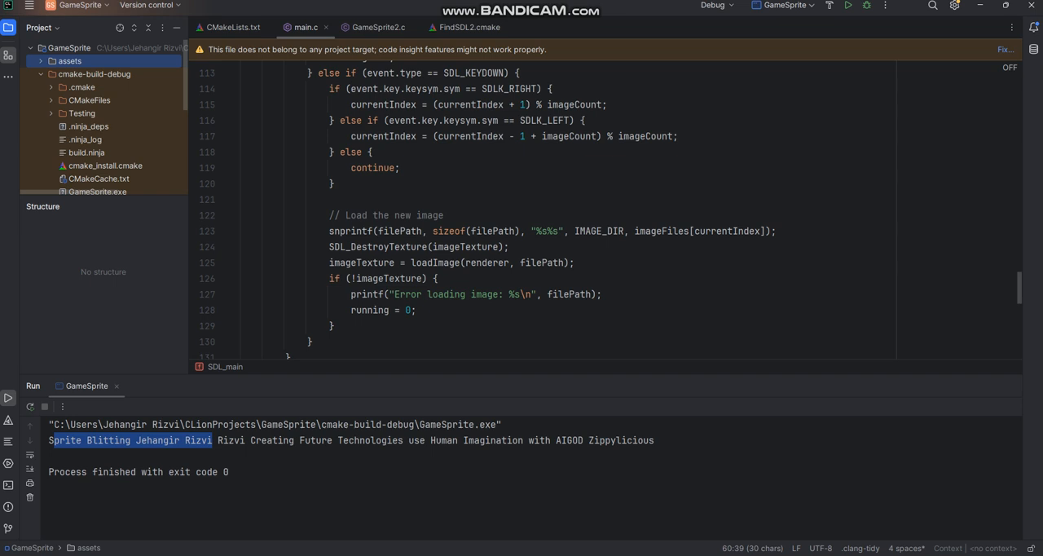
{"action": "left_click", "coordinate": [95, 73]}
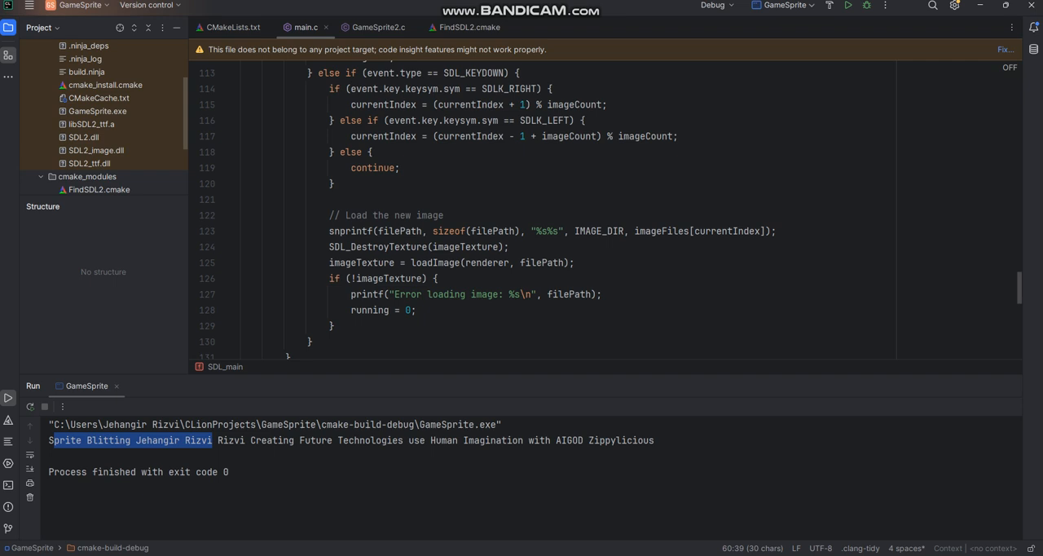
{"action": "left_click", "coordinate": [92, 124]}
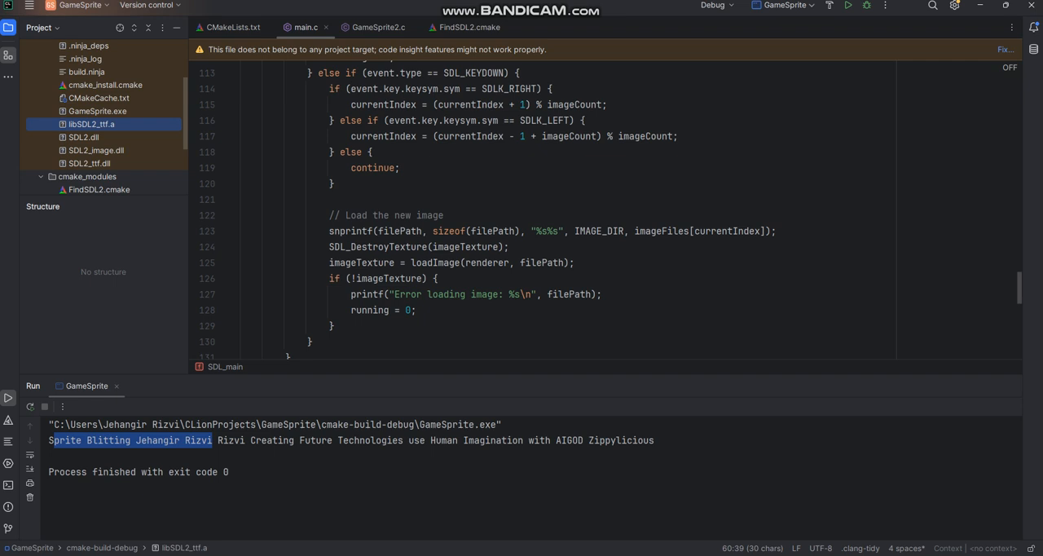
{"action": "left_click", "coordinate": [90, 163]}
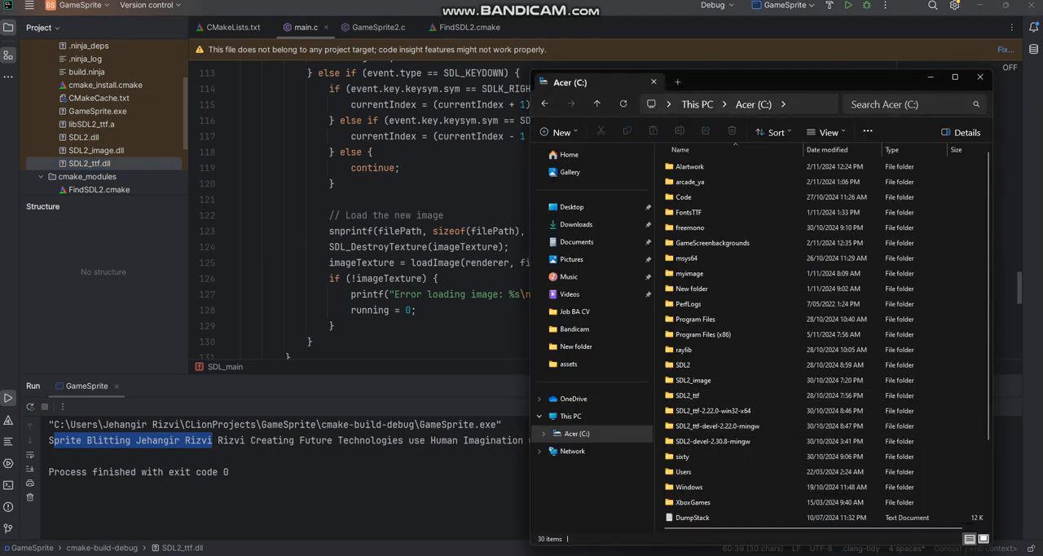
Browse into the SDL2_ttf development package folder on the C: drive.
{"action": "left_click", "coordinate": [714, 410]}
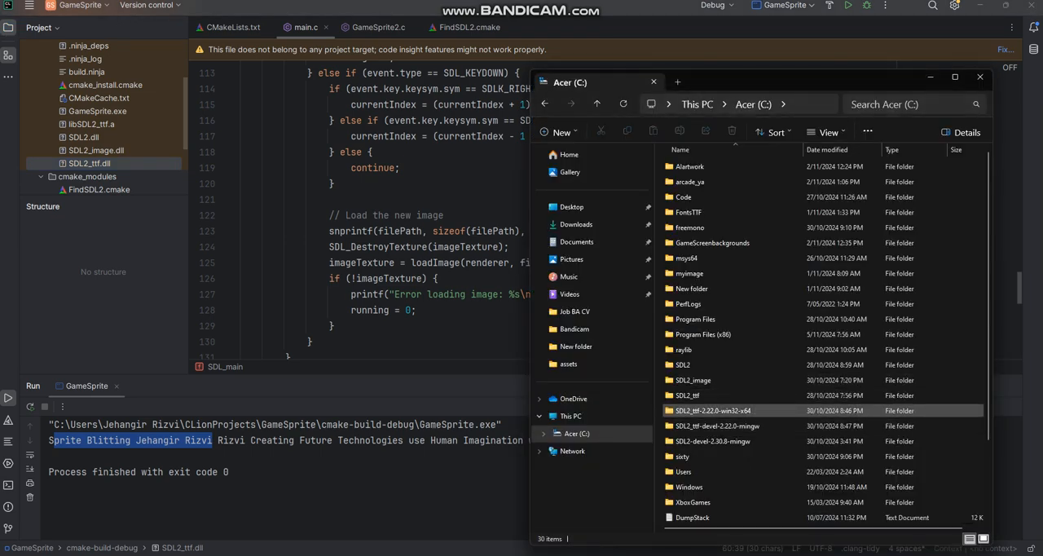
{"action": "mouse_move", "coordinate": [717, 425]}
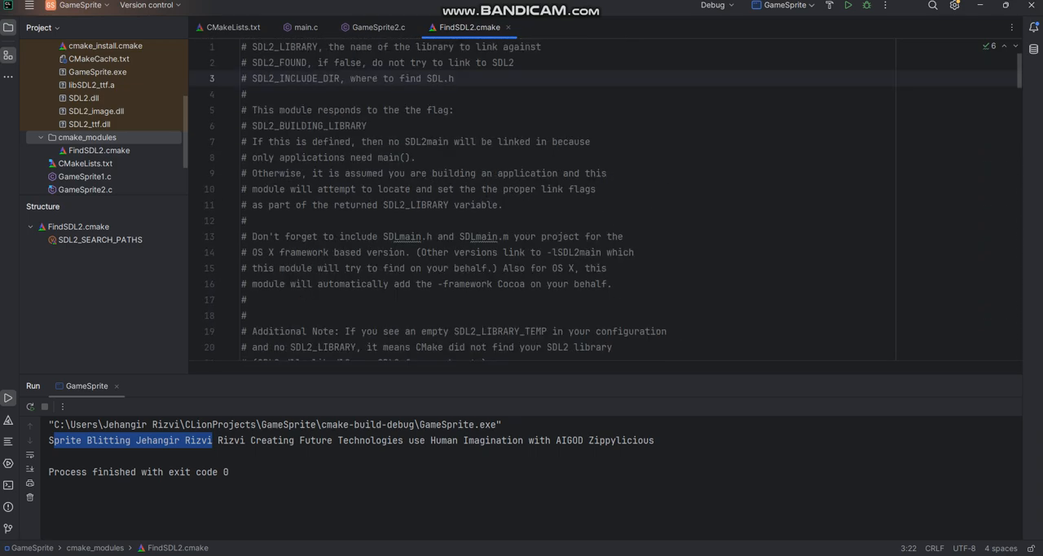
{"action": "scroll", "scroll_direction": "down", "scroll_amount": 3}
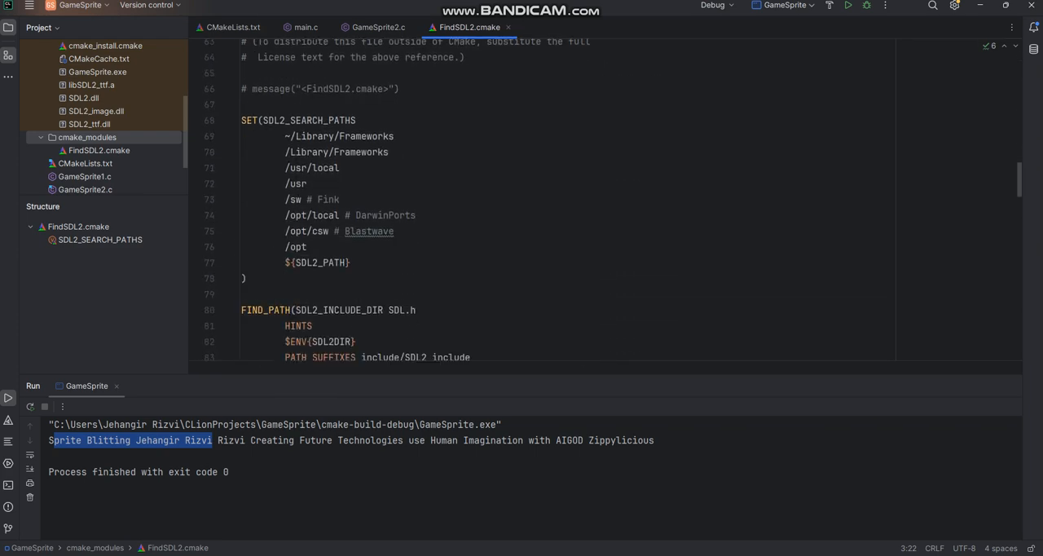
{"action": "left_click", "coordinate": [232, 26]}
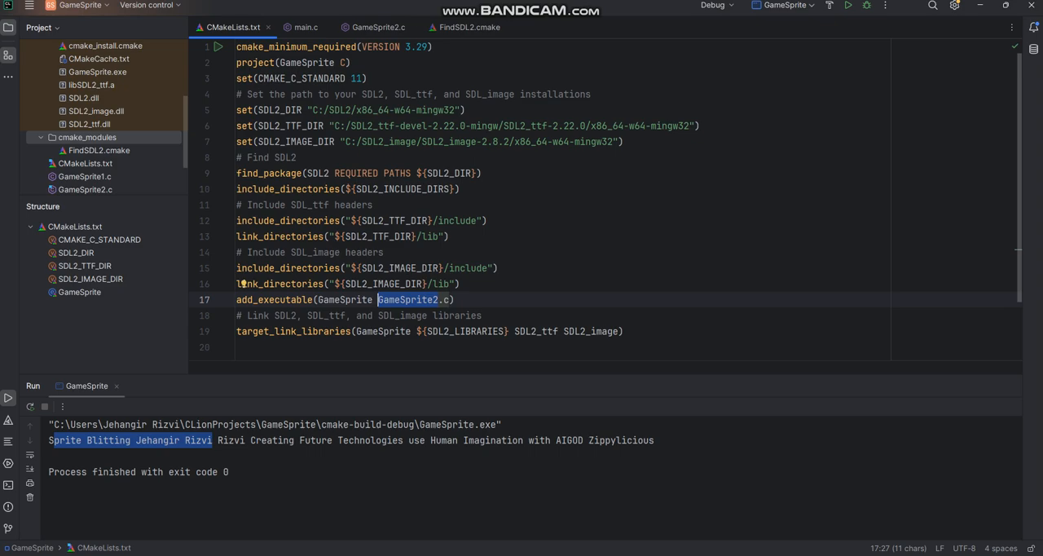
Review add_executable(GameSprite GameSprite2.c) linking SDL2, SDL2_ttf and SDL2_image.
{"action": "left_click", "coordinate": [378, 26]}
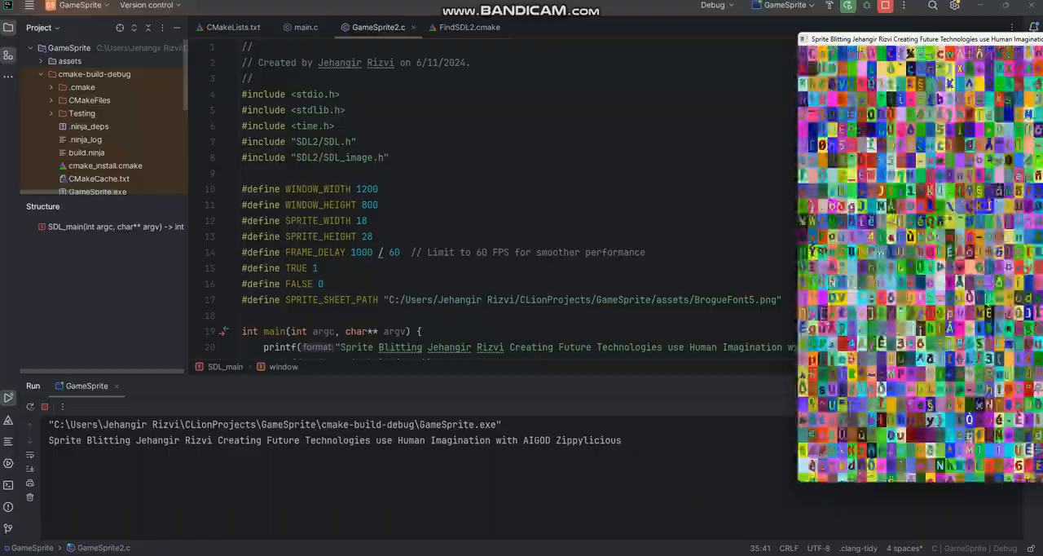
{"action": "scroll", "scroll_direction": "down", "scroll_amount": 3}
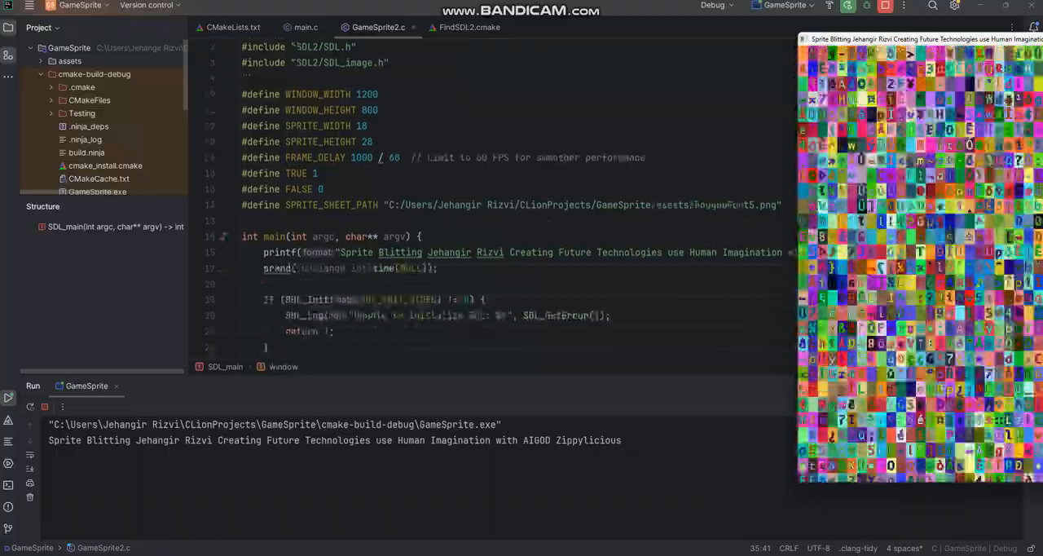
{"action": "scroll", "scroll_direction": "down", "scroll_amount": 3}
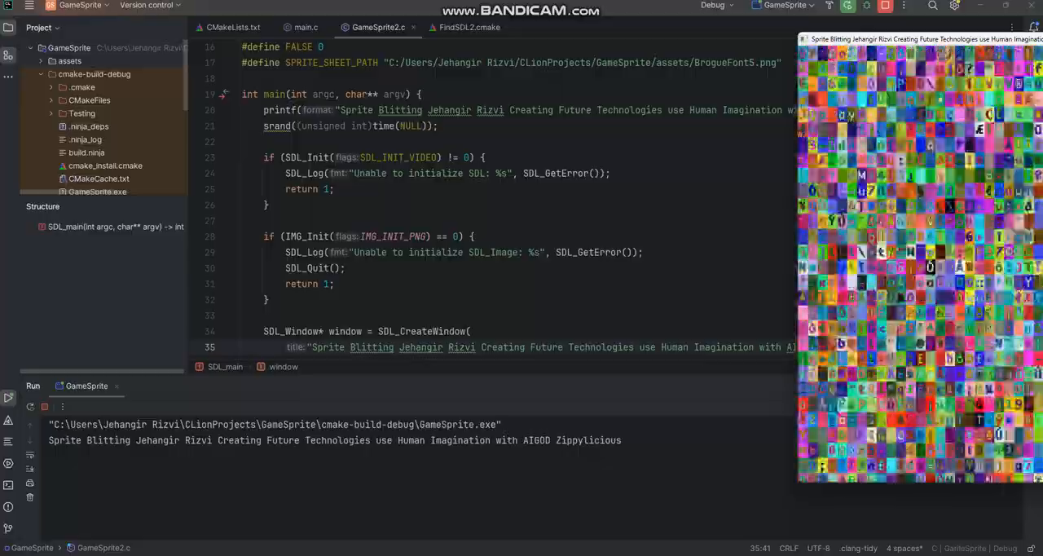
{"action": "scroll", "scroll_direction": "down", "scroll_amount": 3}
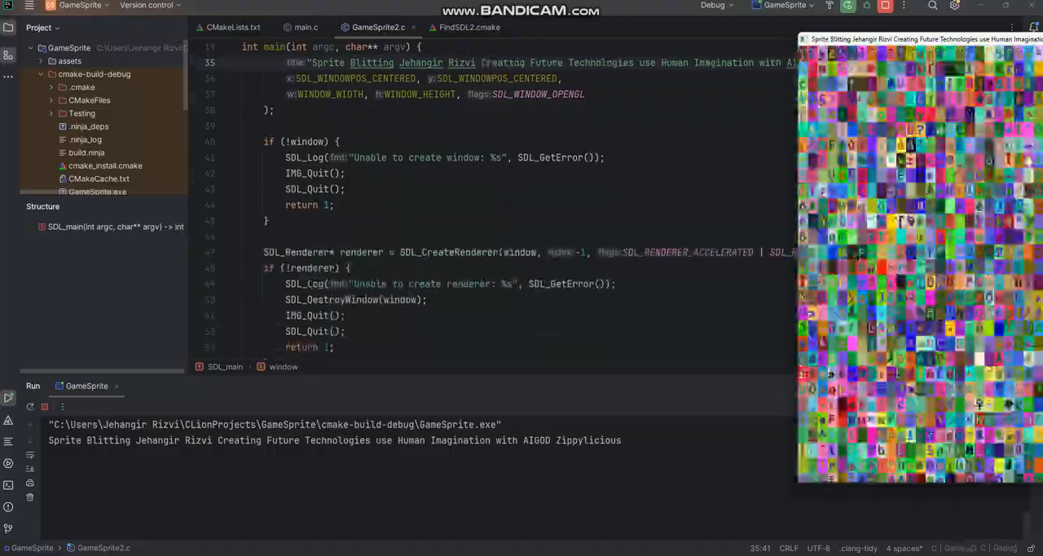
{"action": "scroll", "scroll_direction": "down", "scroll_amount": 3}
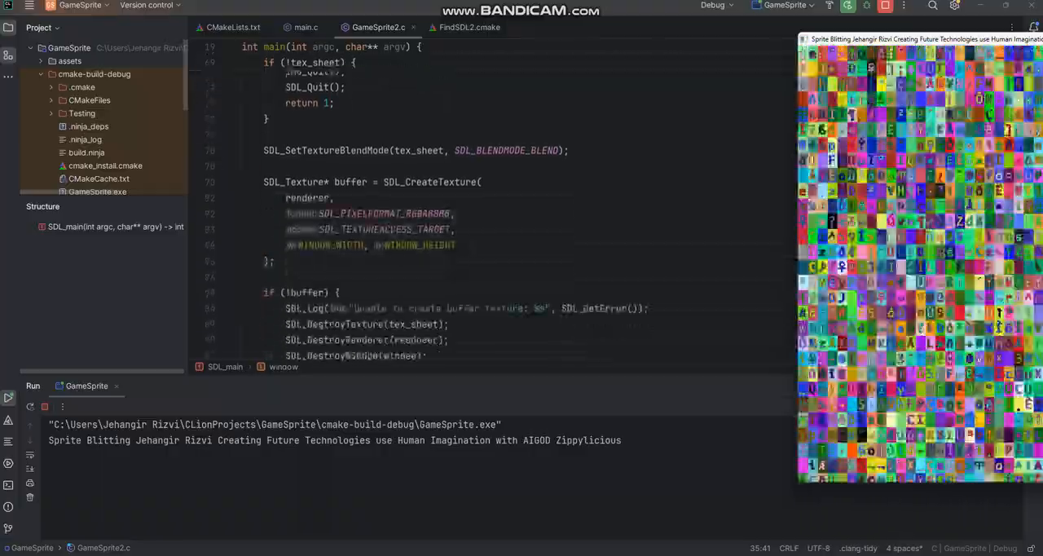
{"action": "scroll", "scroll_direction": "down", "scroll_amount": 3}
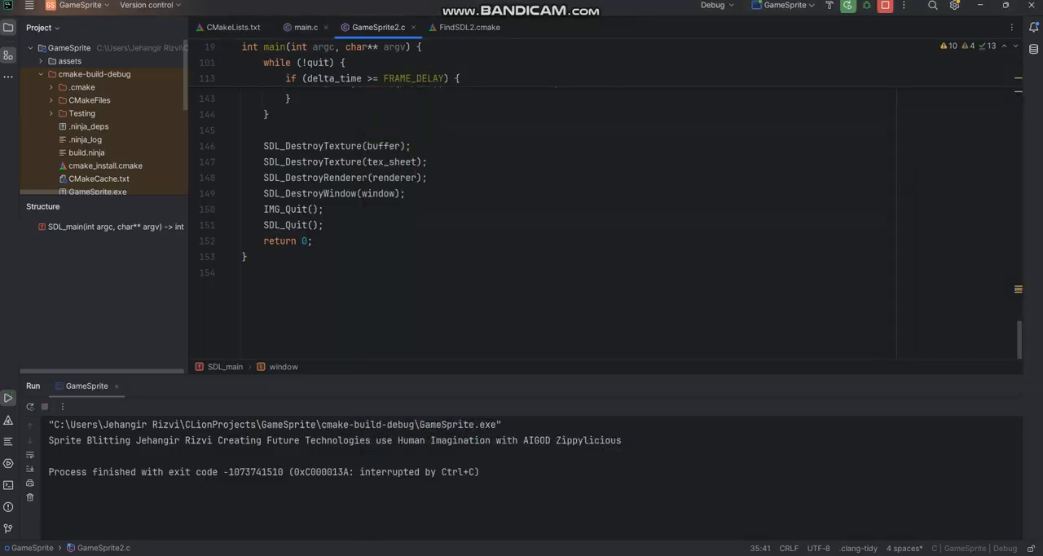
Switch to CMakeLists.txt to point the GameSprite target at main.c.
{"action": "left_click", "coordinate": [231, 27]}
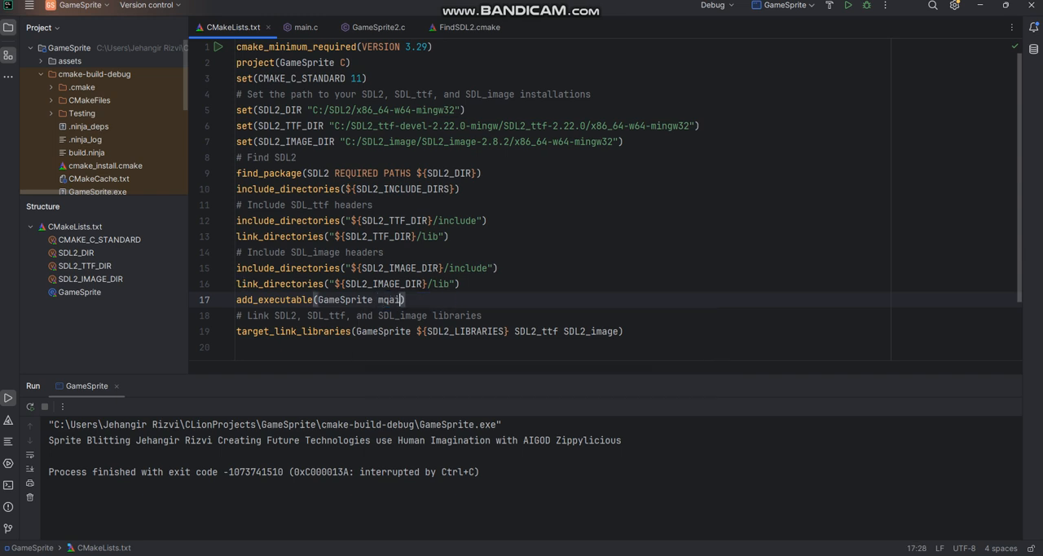
Build the image browser from main.c with IMAGE_DIR set to C:/AIartwork/ and run it.
{"action": "key", "text": "Backspace"}
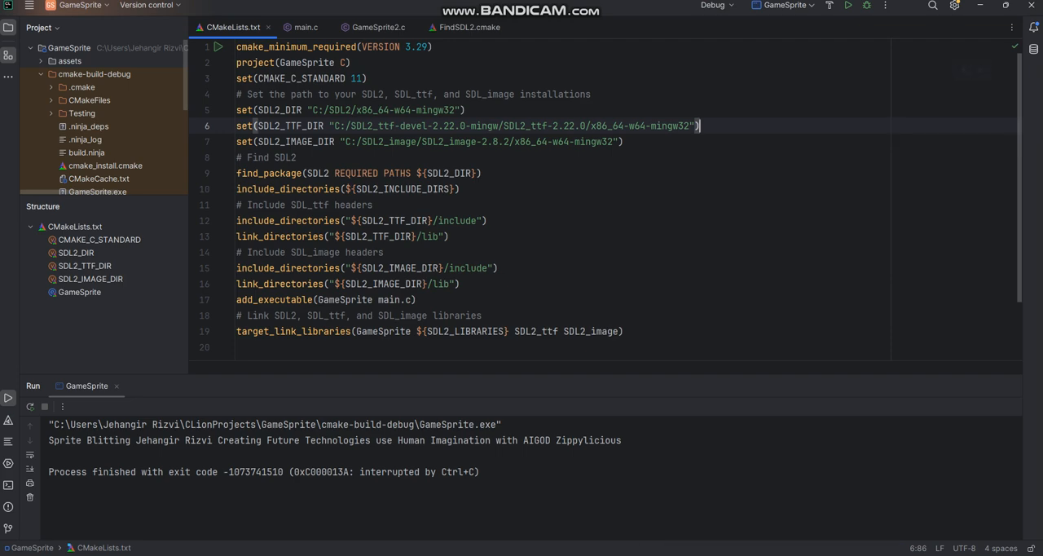
{"action": "left_click", "coordinate": [306, 26]}
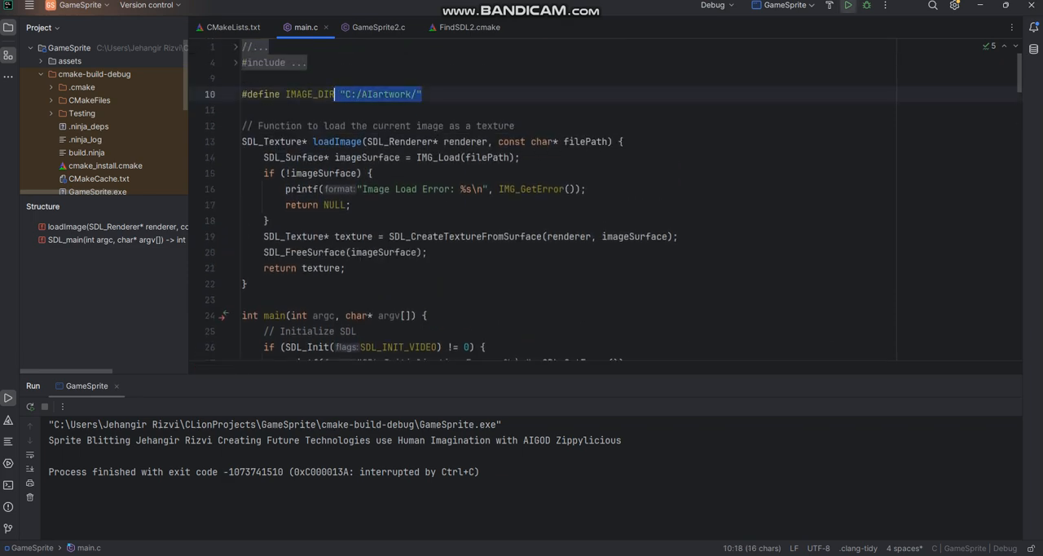
{"action": "left_click", "coordinate": [867, 7]}
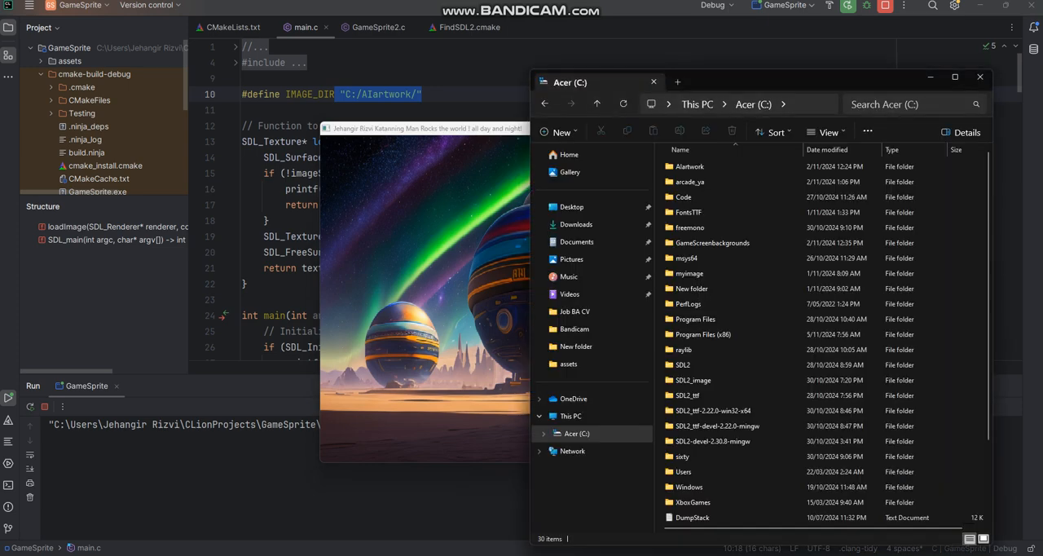
Browse the AIartwork folder thumbnails while the image browser shows the fantasy castle.
{"action": "left_click", "coordinate": [690, 166]}
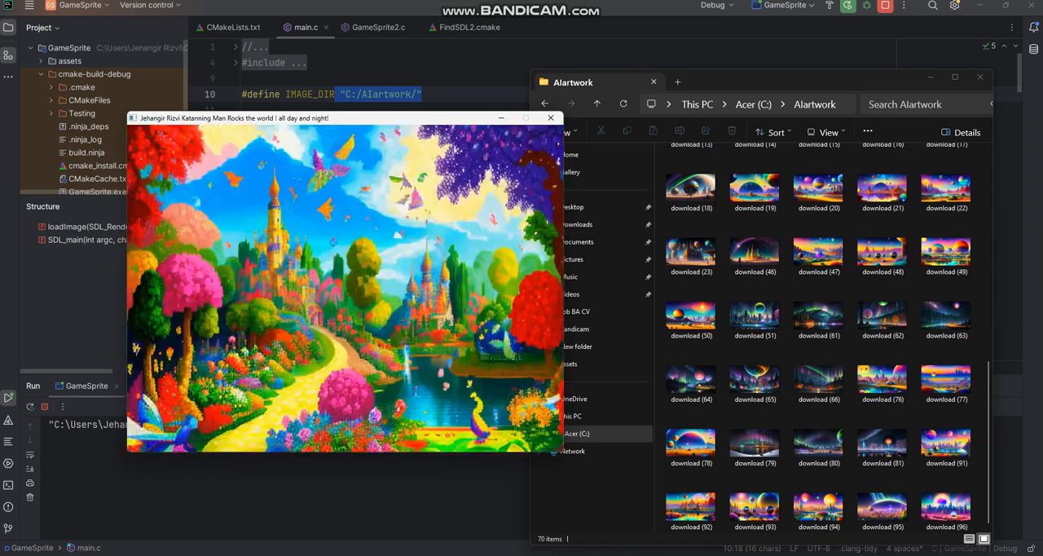
{"action": "left_click", "coordinate": [551, 117]}
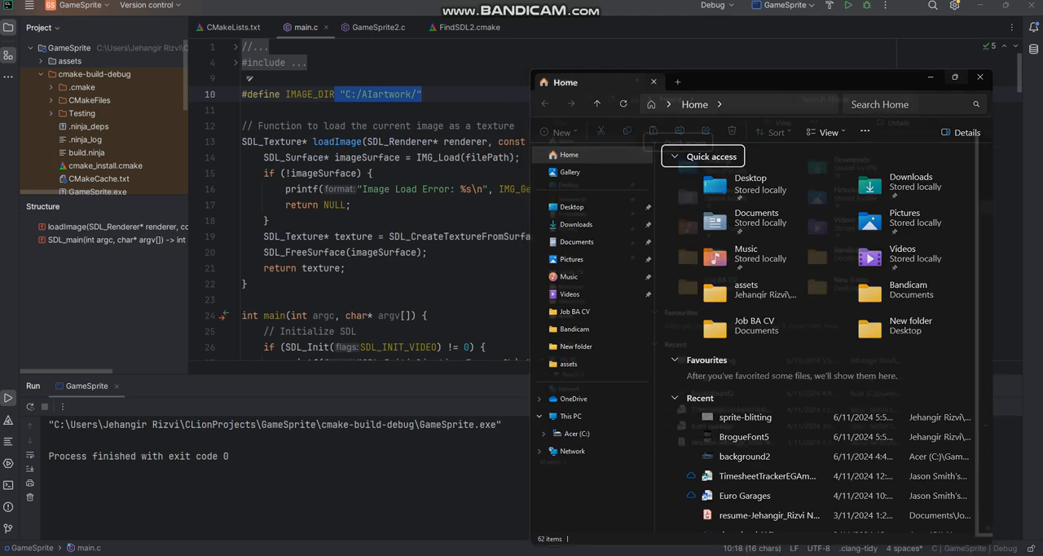
Navigate This PC > Acer (C:) > SDL2 into its x86_64-w64-mingw32 subfolder in a maximized Explorer.
{"action": "left_click", "coordinate": [955, 77]}
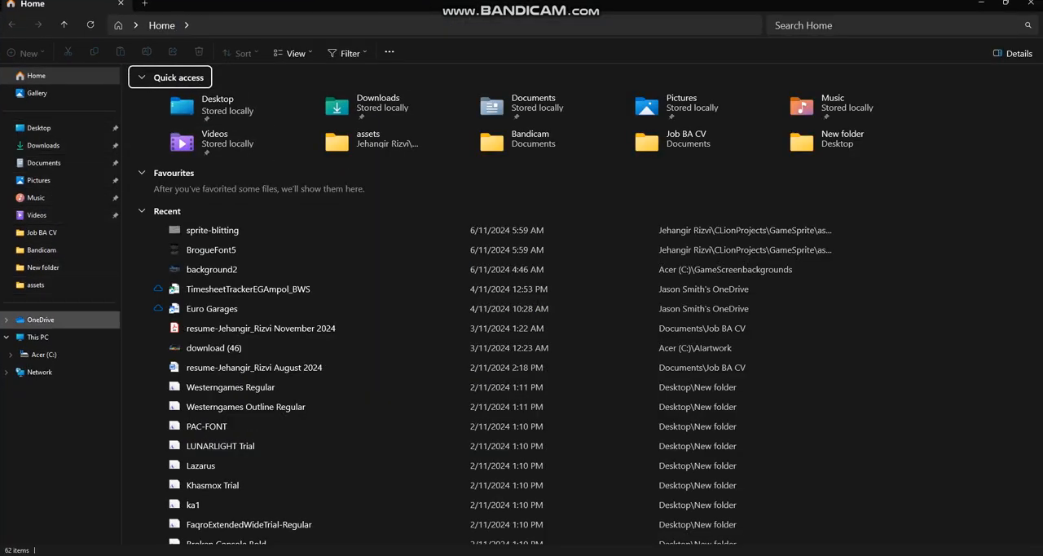
{"action": "left_click", "coordinate": [37, 335]}
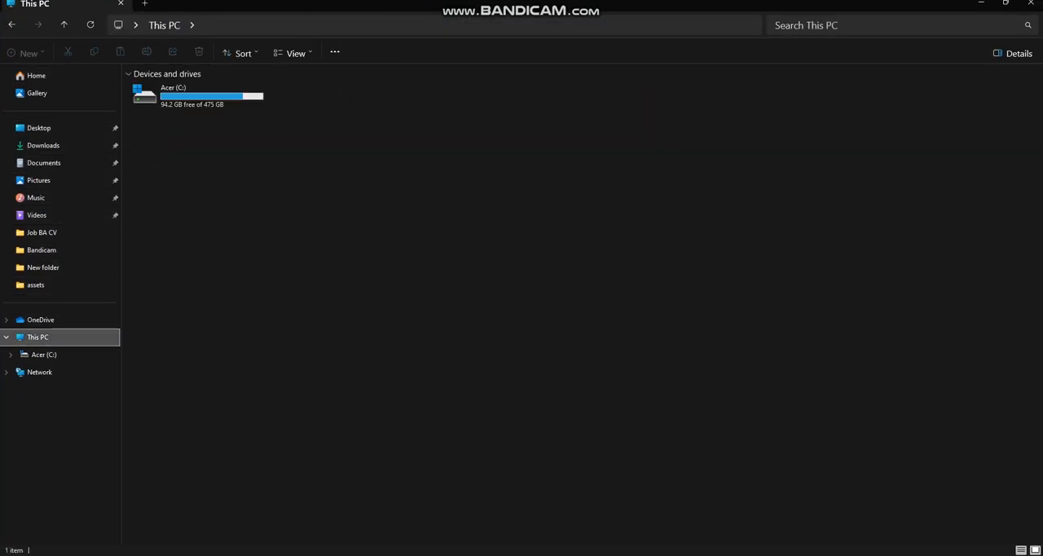
{"action": "double_click", "coordinate": [143, 93]}
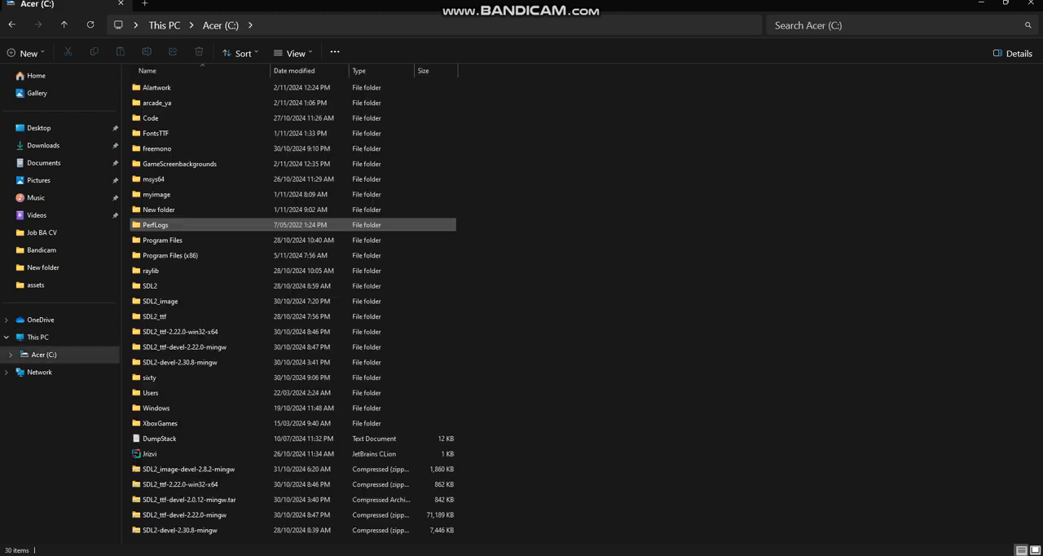
{"action": "left_click", "coordinate": [179, 331]}
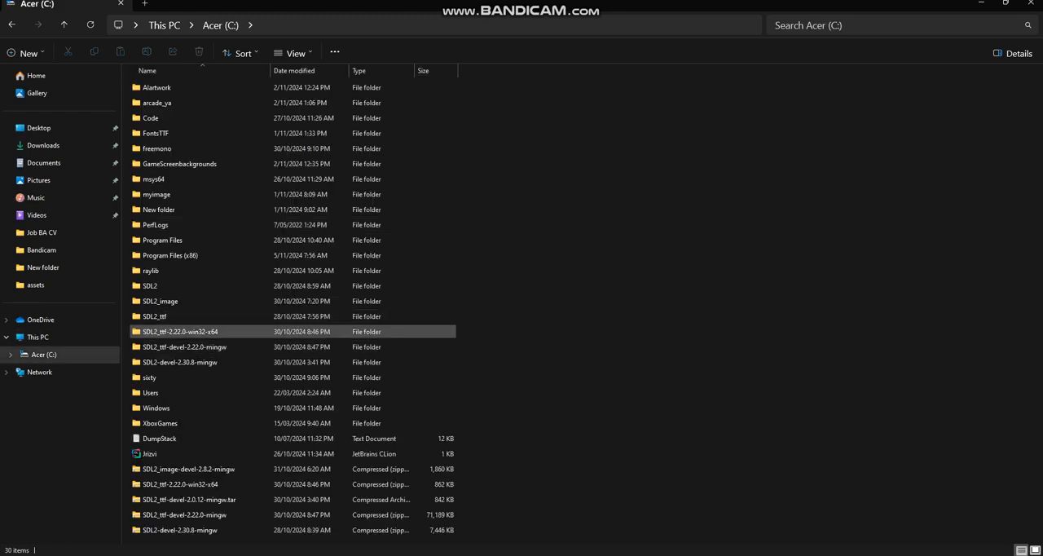
{"action": "double_click", "coordinate": [150, 285]}
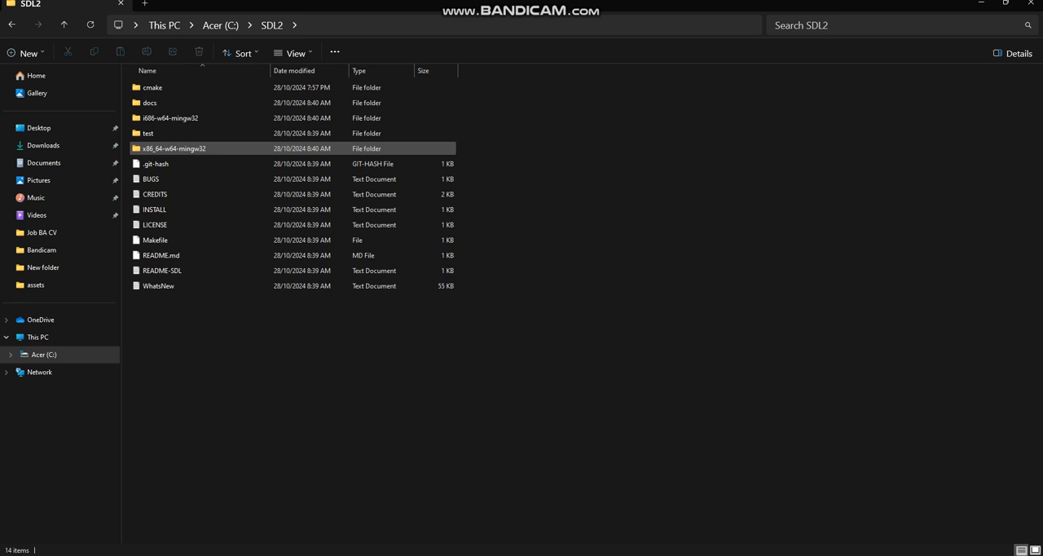
{"action": "double_click", "coordinate": [173, 148]}
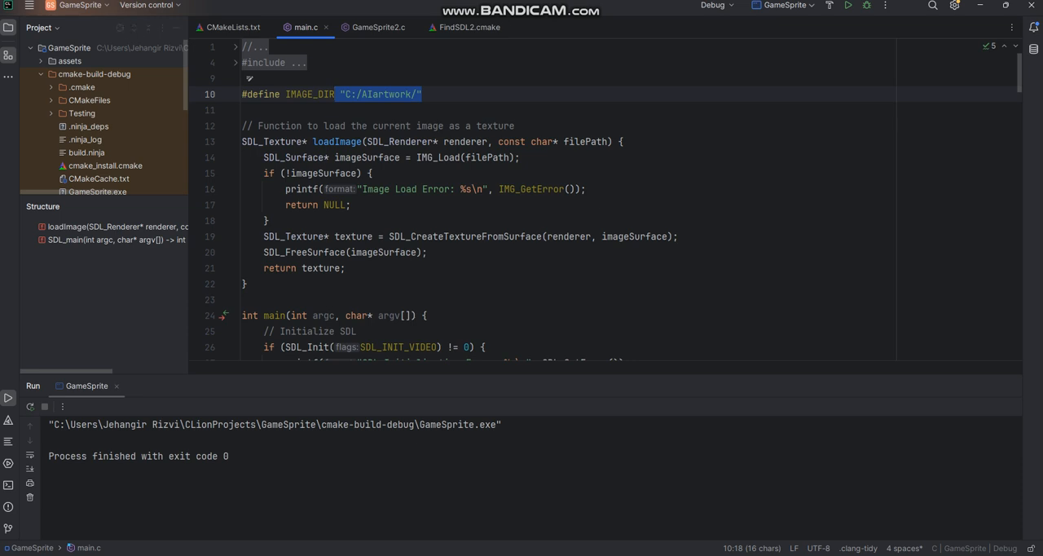
{"action": "mouse_move", "coordinate": [469, 26]}
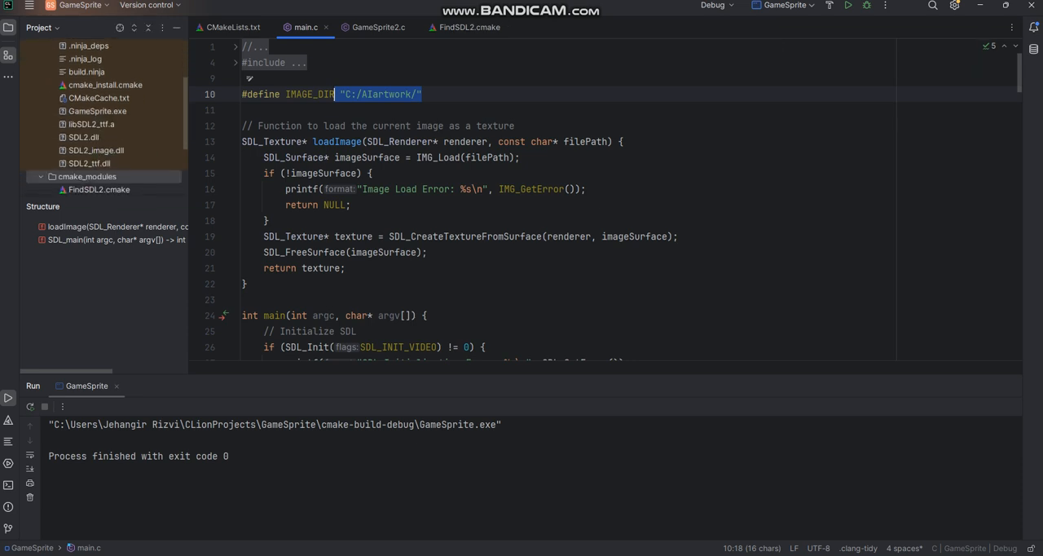
Inspect cmake_modules/FindSDL2.cmake, then view the SDL2 directory and find_package setup in CMakeLists.txt.
{"action": "left_click", "coordinate": [88, 137]}
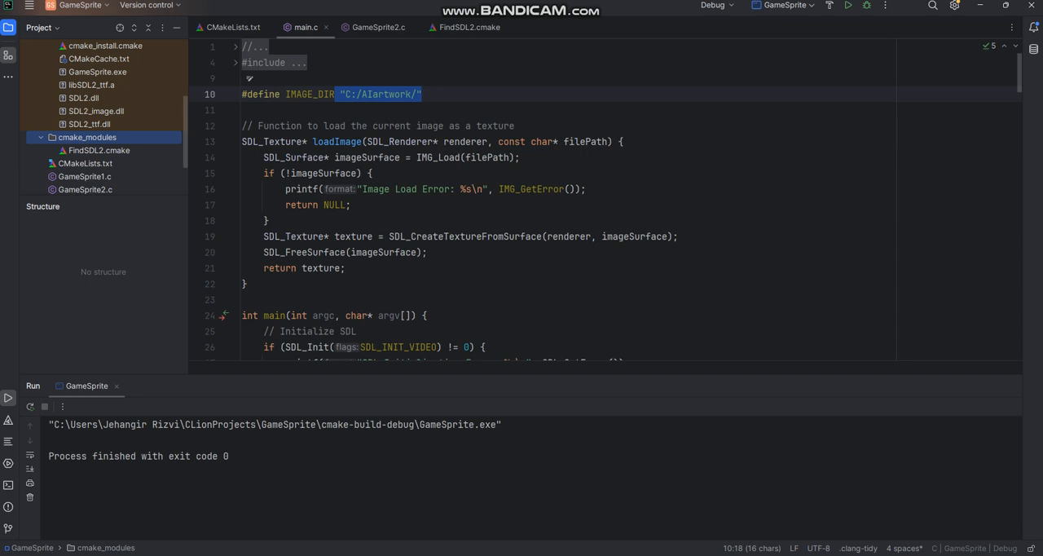
{"action": "left_click", "coordinate": [101, 150]}
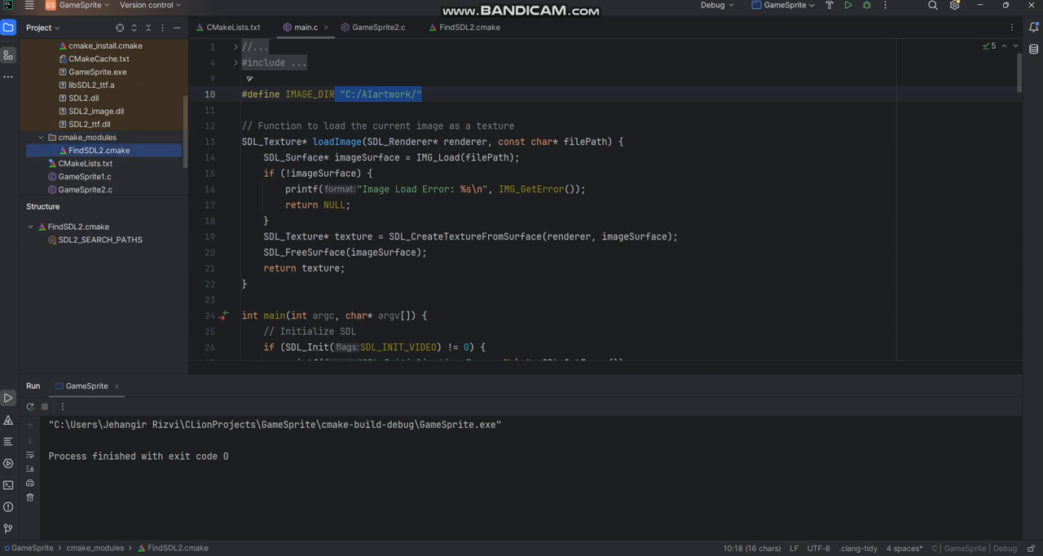
{"action": "left_click", "coordinate": [233, 26]}
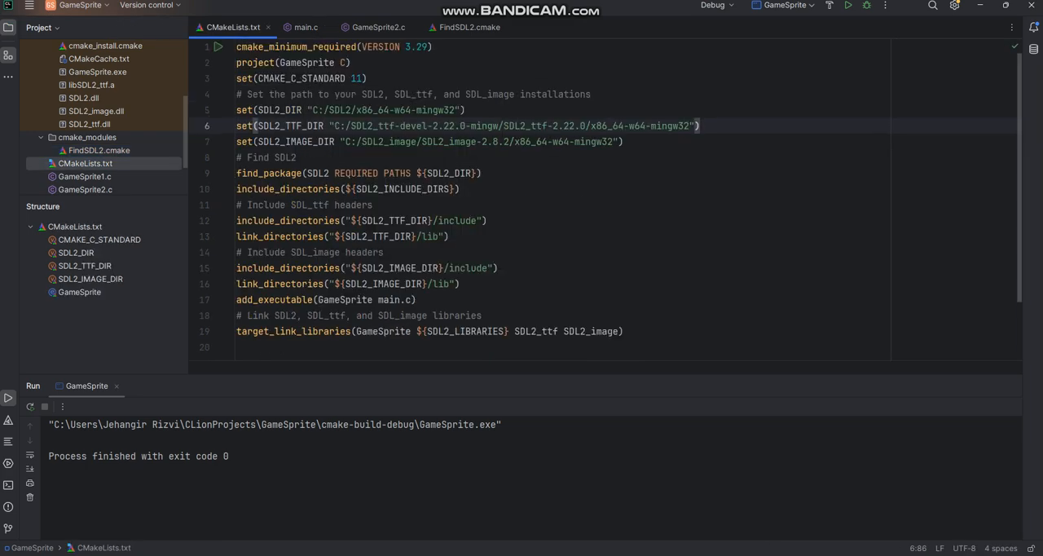
{"action": "left_click", "coordinate": [699, 126]}
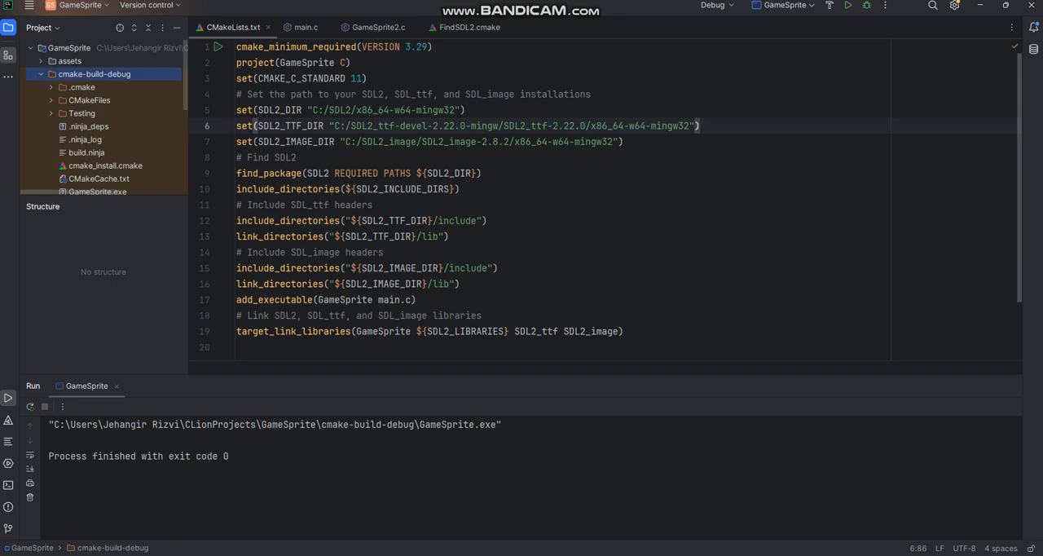
{"action": "left_click", "coordinate": [303, 26]}
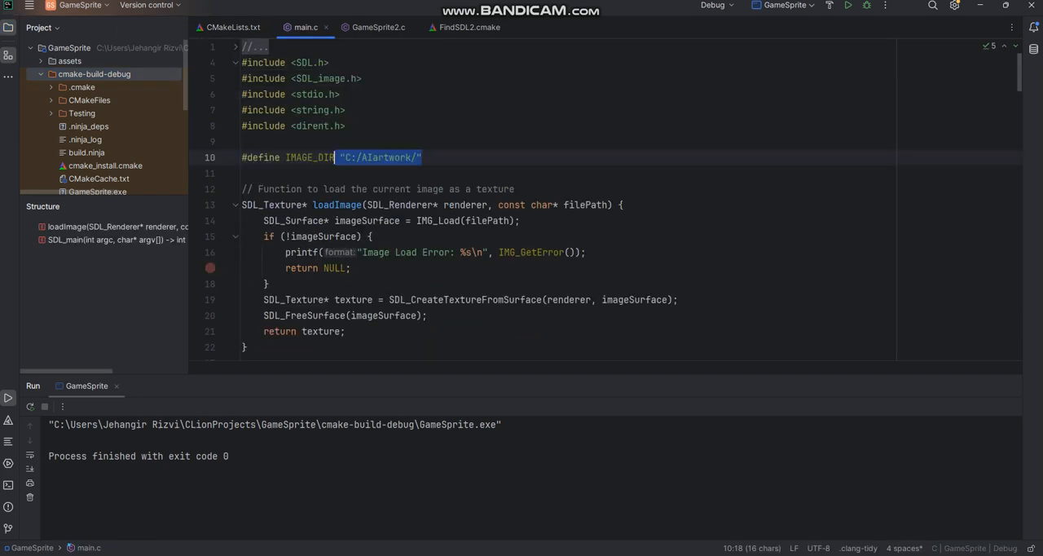
{"action": "scroll", "scroll_direction": "down", "scroll_amount": 3}
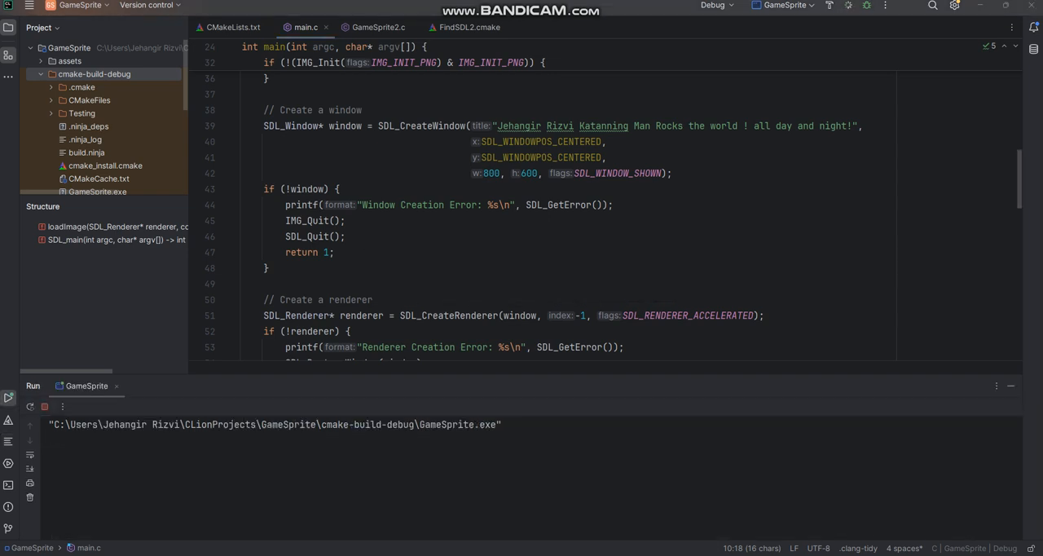
{"action": "left_click", "coordinate": [8, 397]}
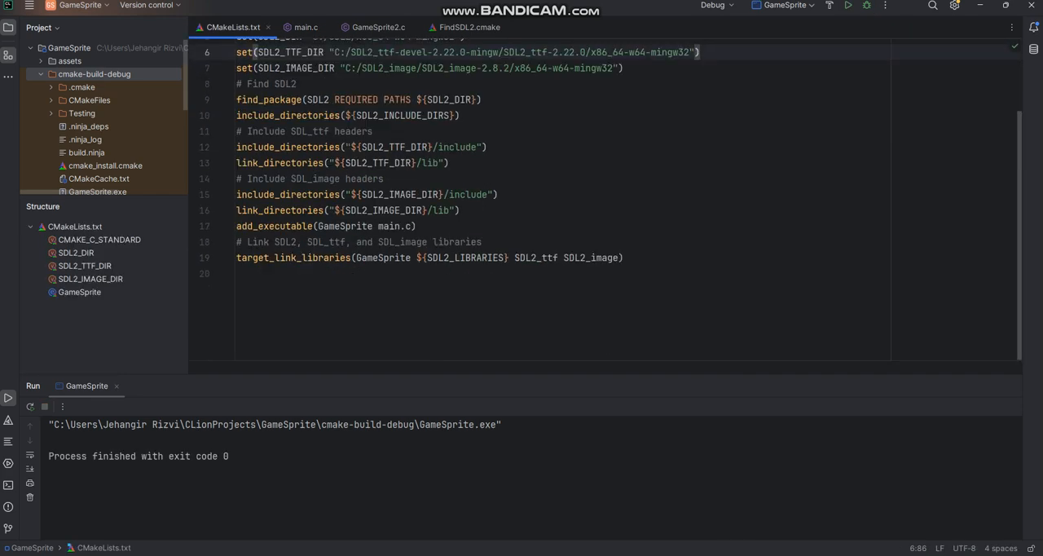
Replace main.c in add_executable with the GameSprite source and run the Sprite Blitting Example window.
{"action": "double_click", "coordinate": [389, 224]}
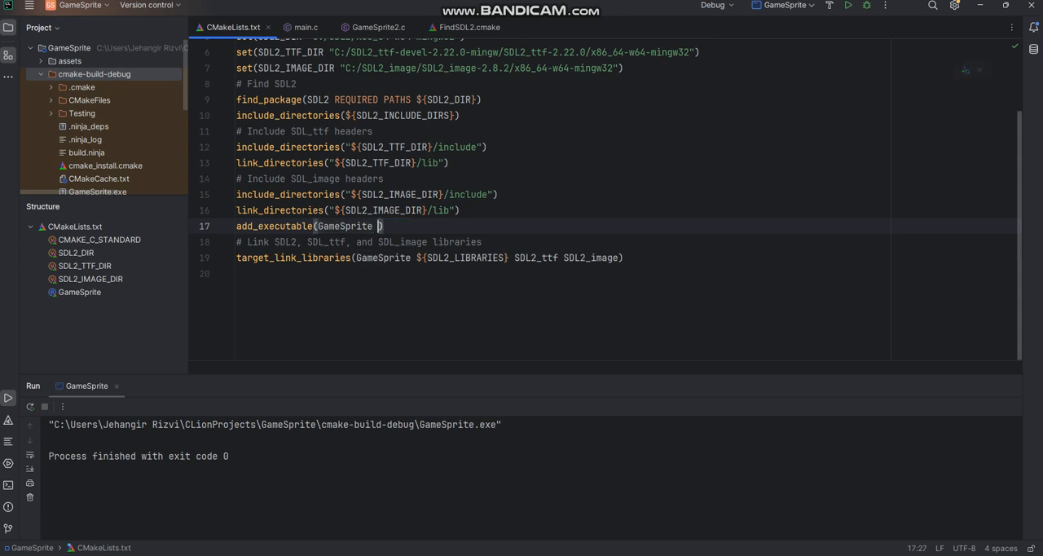
{"action": "type", "text": "GameSprite2.c"}
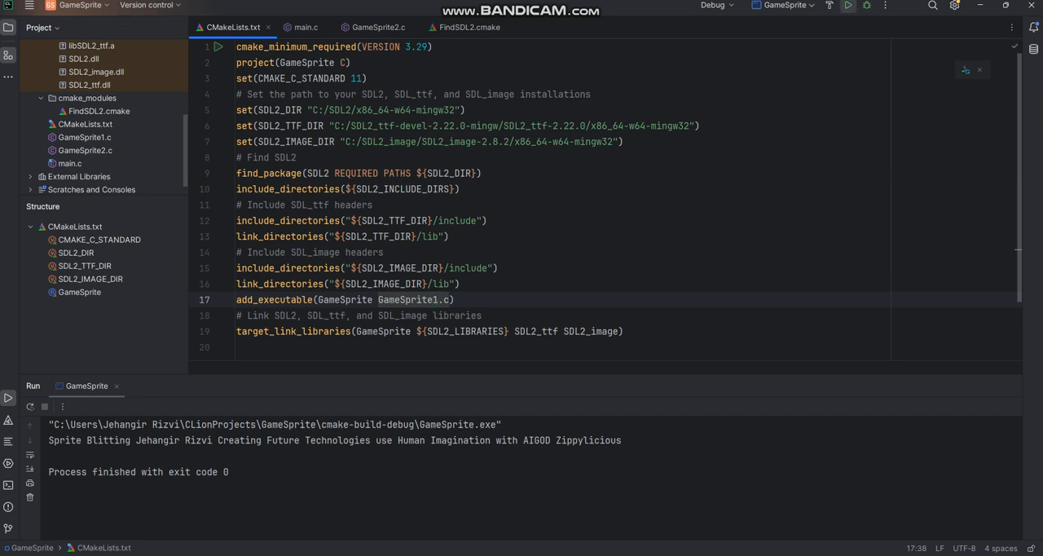
{"action": "left_click", "coordinate": [847, 7]}
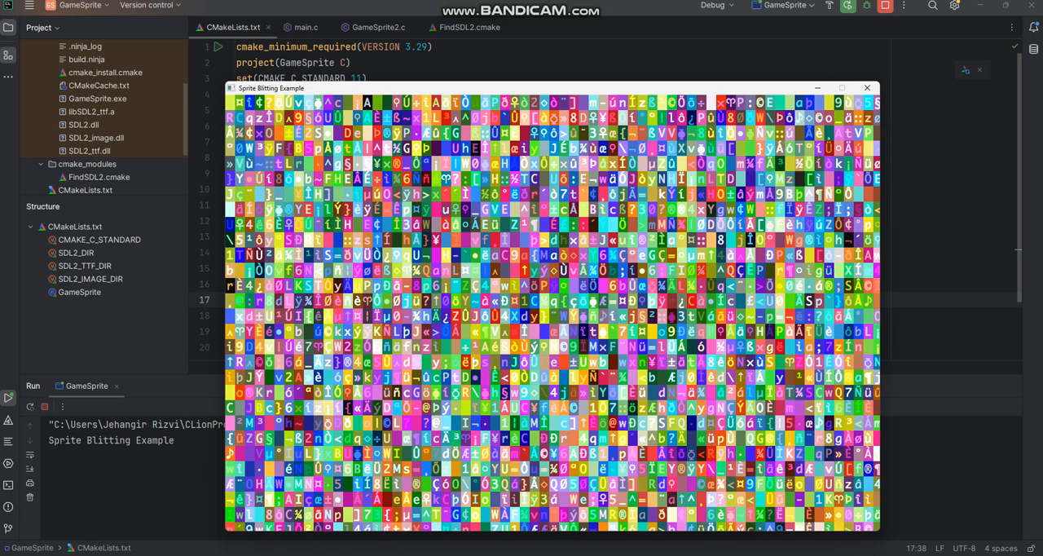
{"action": "mouse_move", "coordinate": [378, 26]}
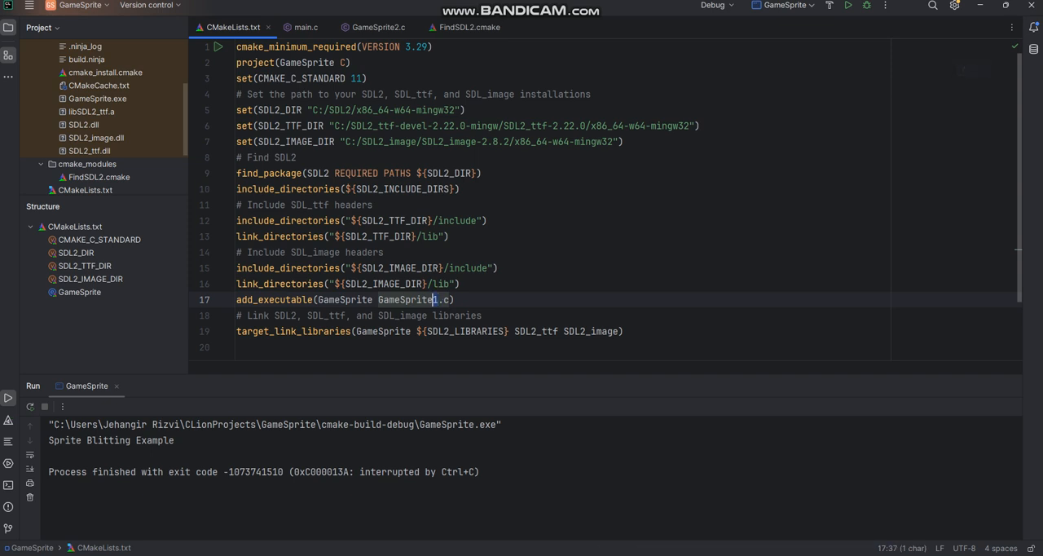
Change the build target to GameSprite2.c and view its event-handling main loop.
{"action": "type", "text": "2"}
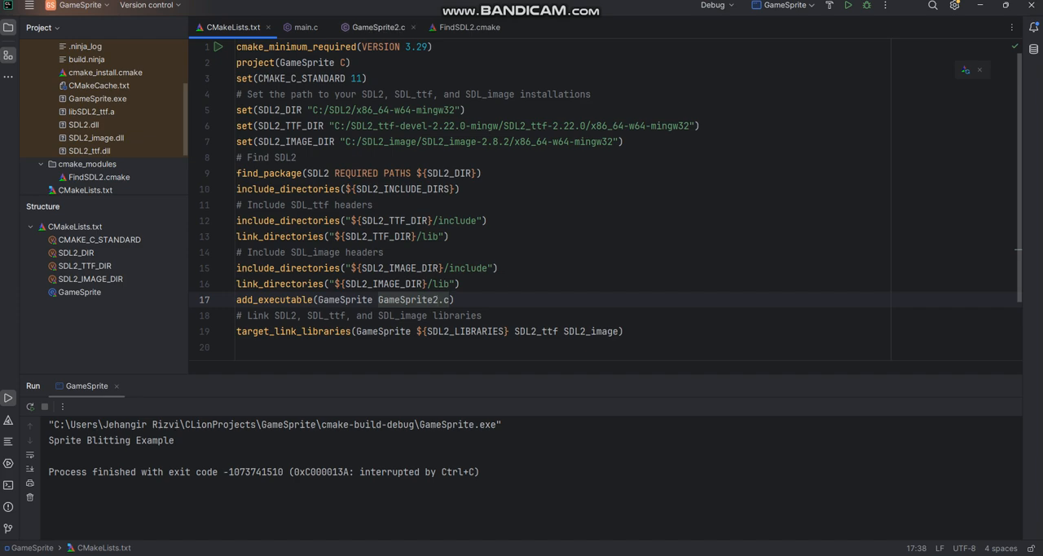
{"action": "left_click", "coordinate": [378, 26]}
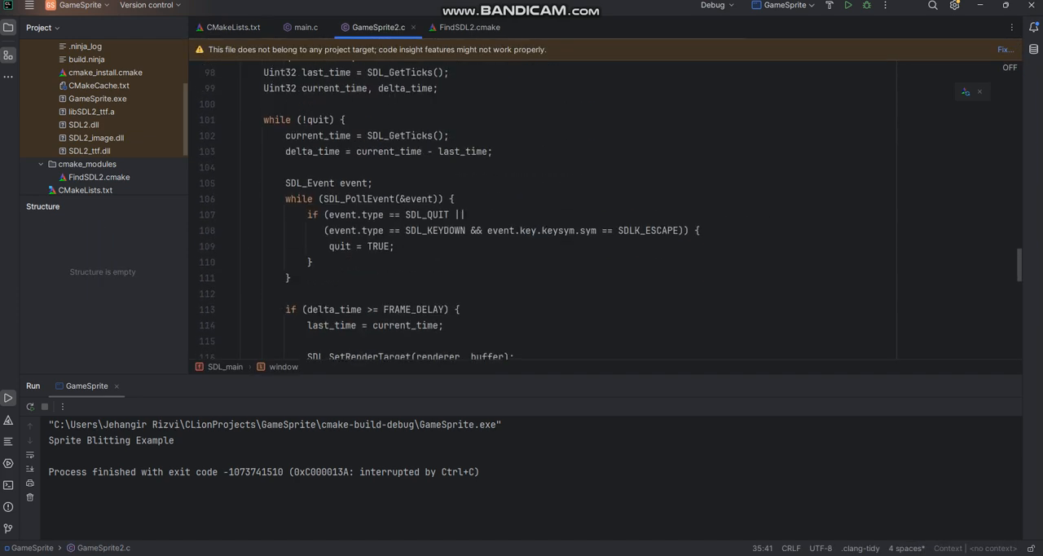